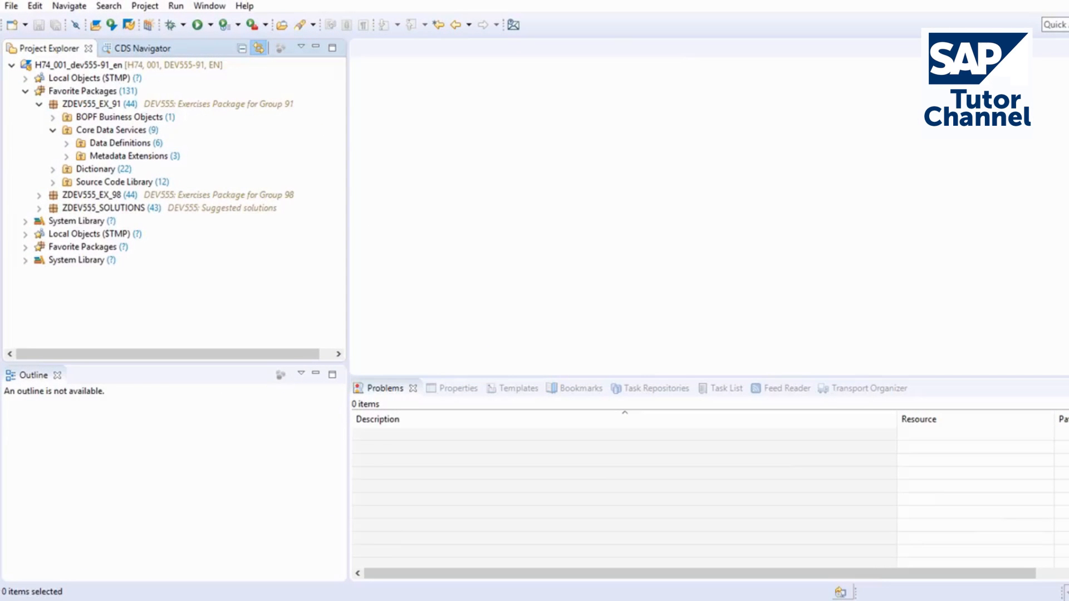
# Step: Open the Z555_C_SLSORDER_TP_91 data definition from Core Data Services > Data Definitions
pyautogui.click(68, 147)
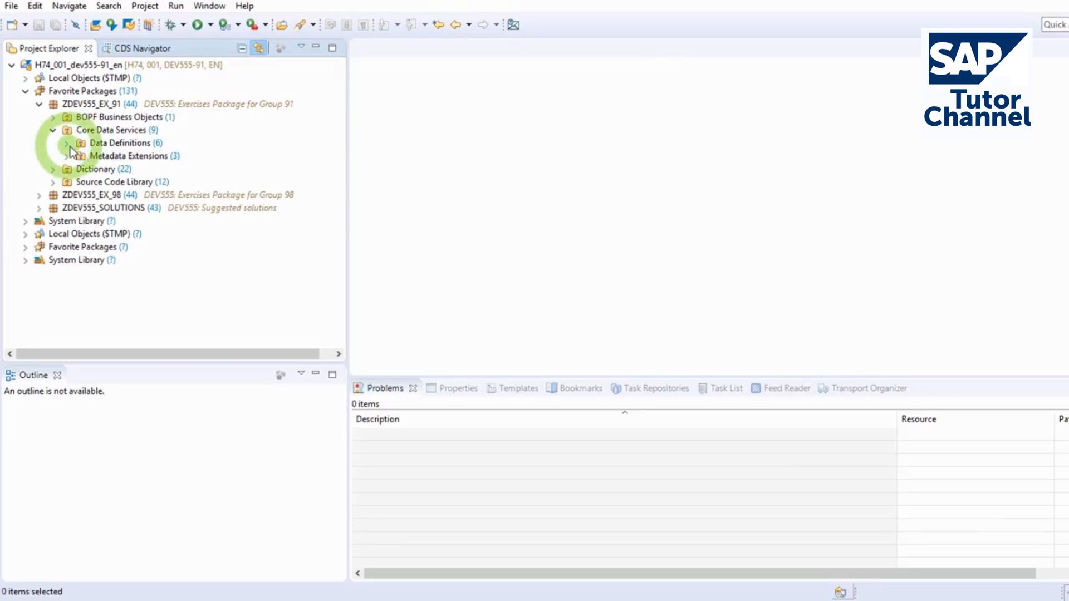
pyautogui.click(61, 143)
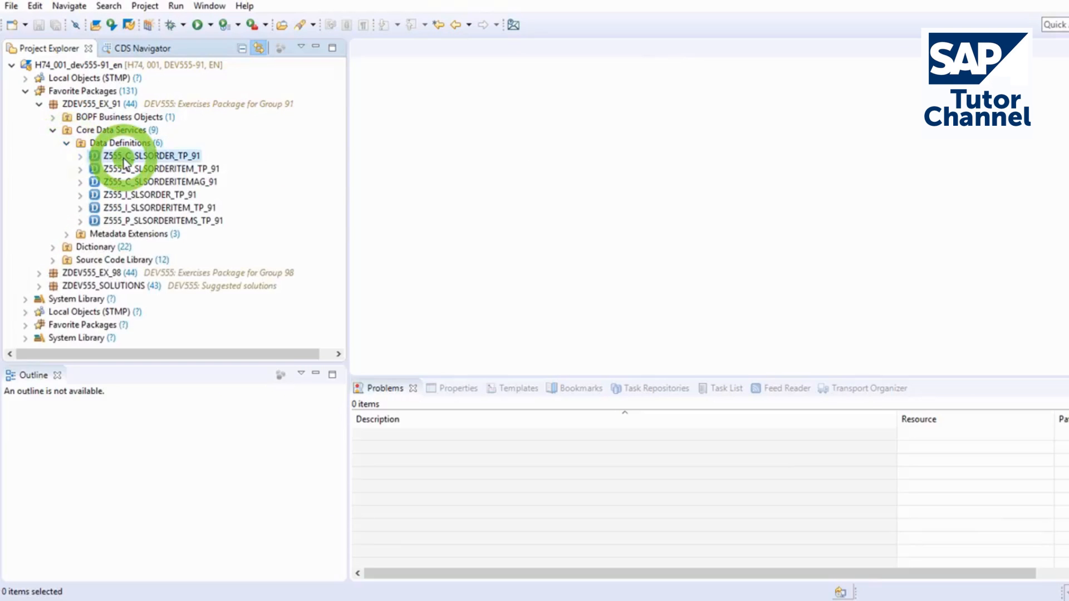
pyautogui.doubleClick(151, 155)
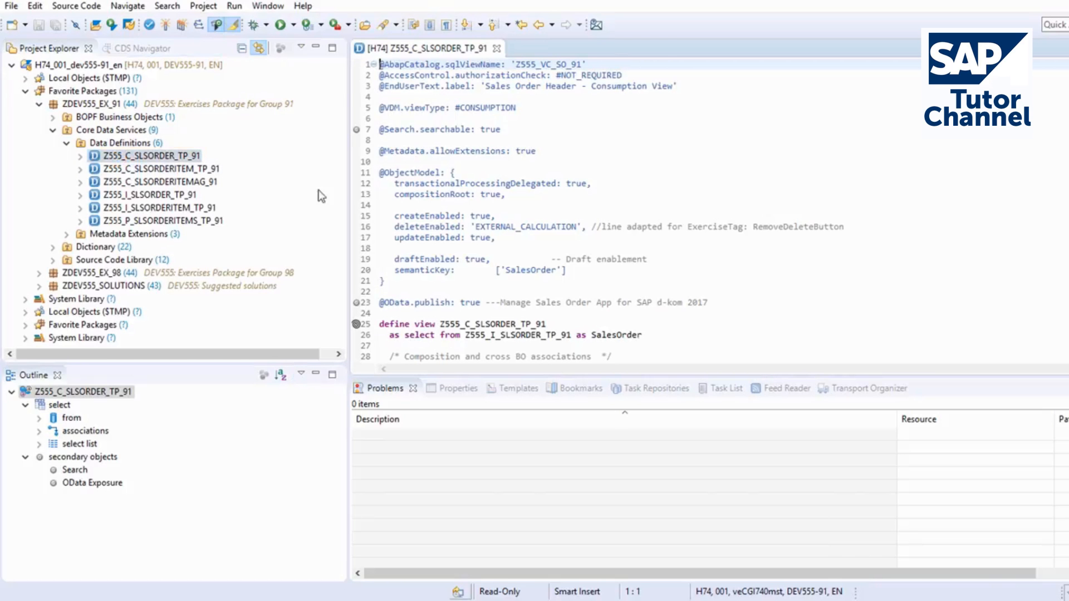
pyautogui.scroll(-3)
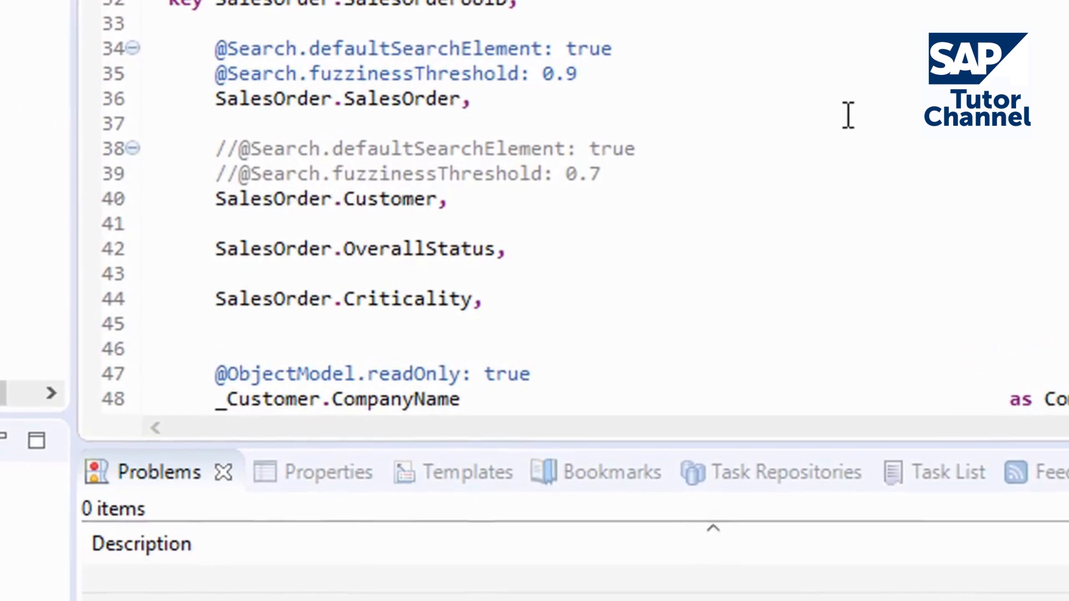
pyautogui.doubleClick(358, 249)
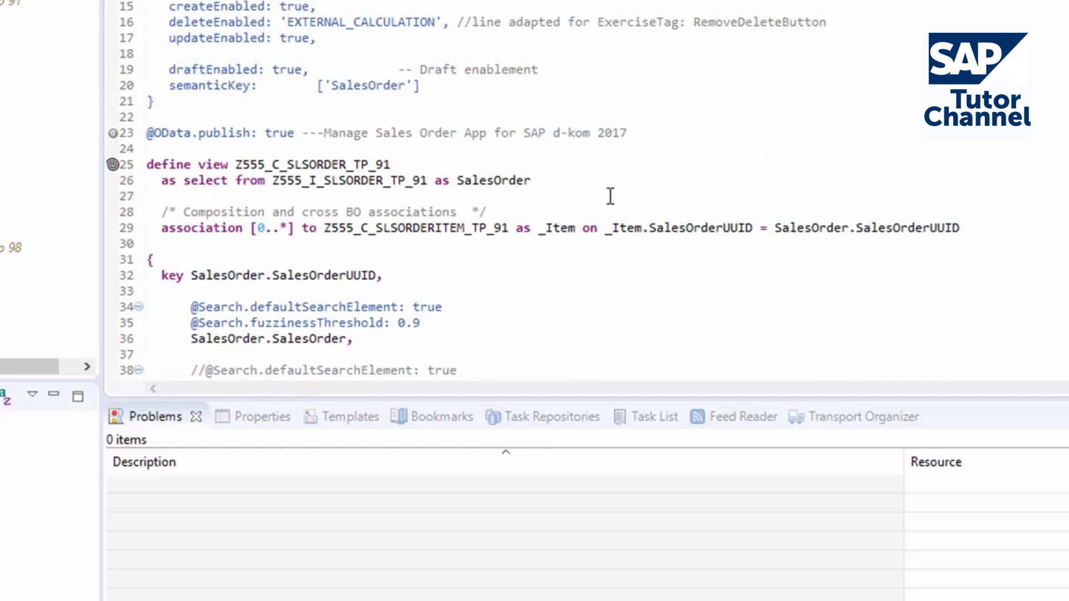
# Step: Add the _ItemSum to-one association to Z555_I_SLSORDERITEMS_TP_91 and a read-only Sum of Quantities field
pyautogui.click(965, 228)
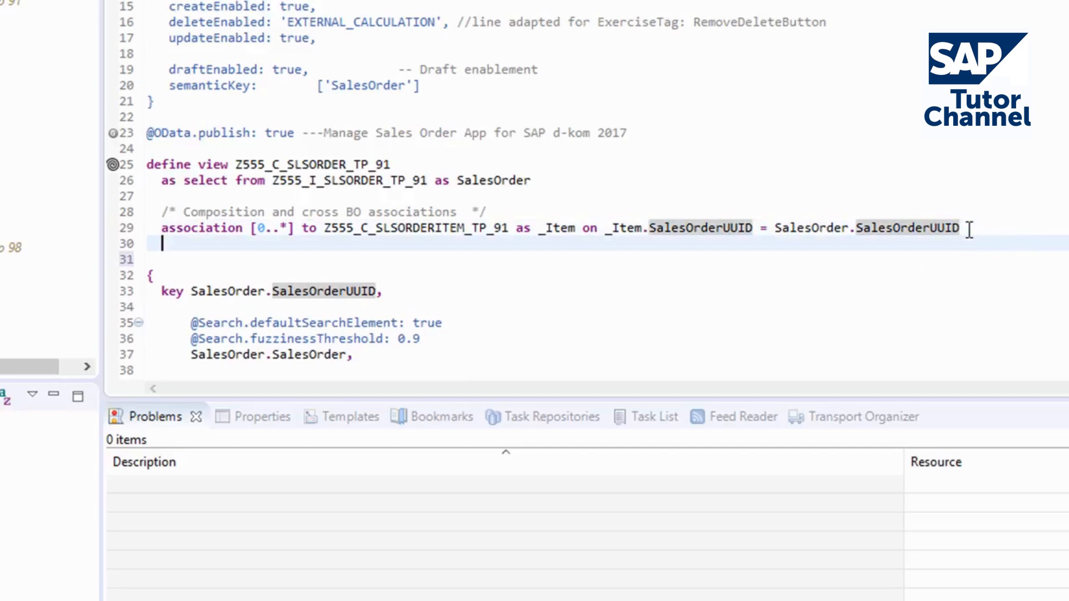
pyautogui.write('association [1] to Z555_I_SLSORDERITEMS_TP_91 as _ItemSum on _ItemSum.salesorderuuid = SalesOrder.SalesOrderUUID')
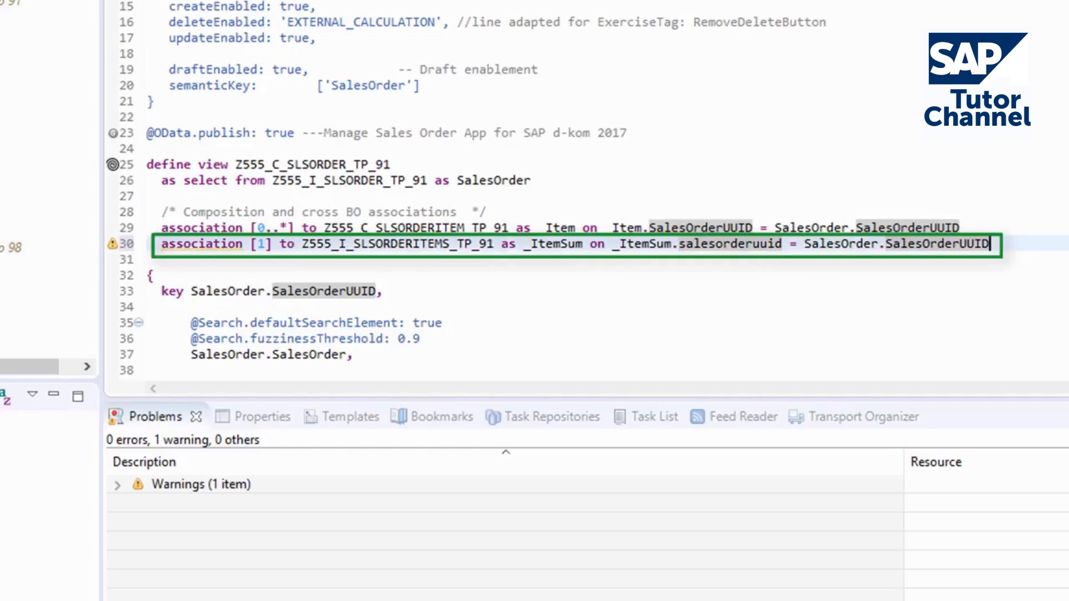
pyautogui.doubleClick(395, 243)
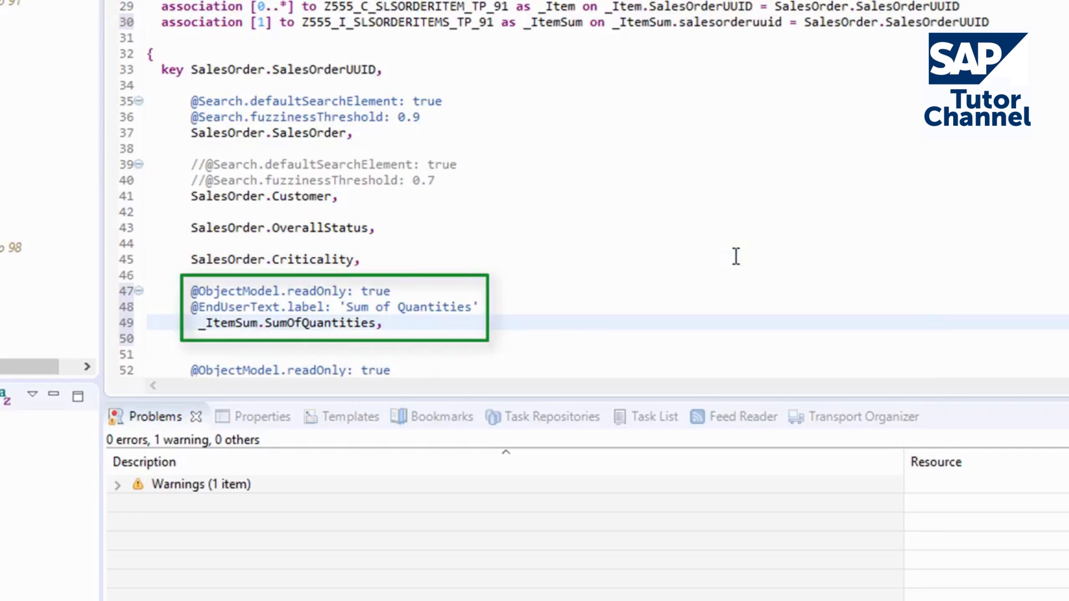
# Step: Save and activate Z555_C_SLSORDER_TP_91, confirming in the inactive objects dialog
pyautogui.click(384, 323)
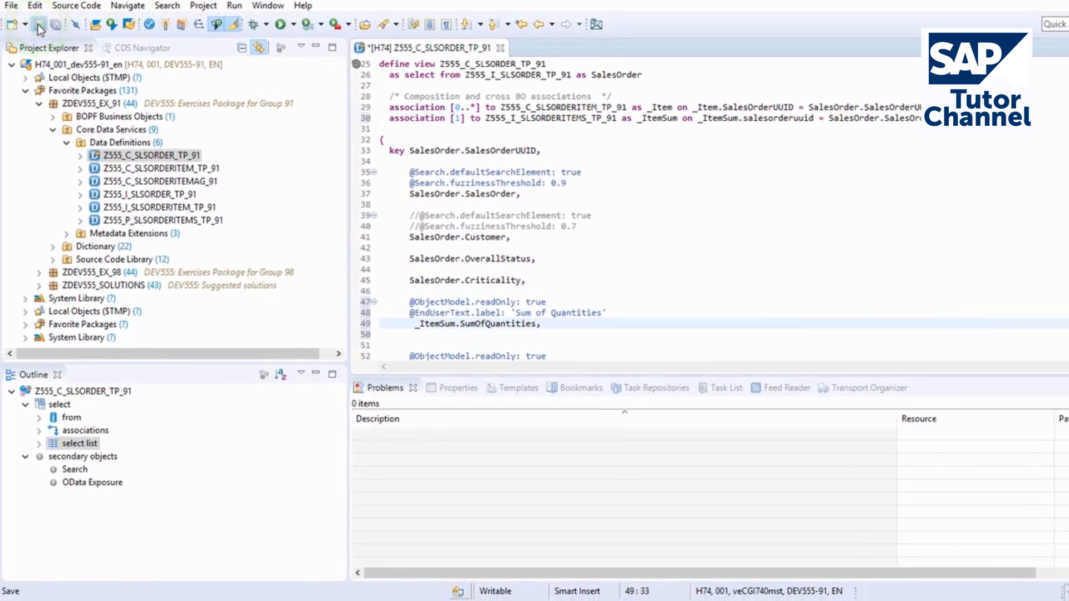
pyautogui.click(39, 25)
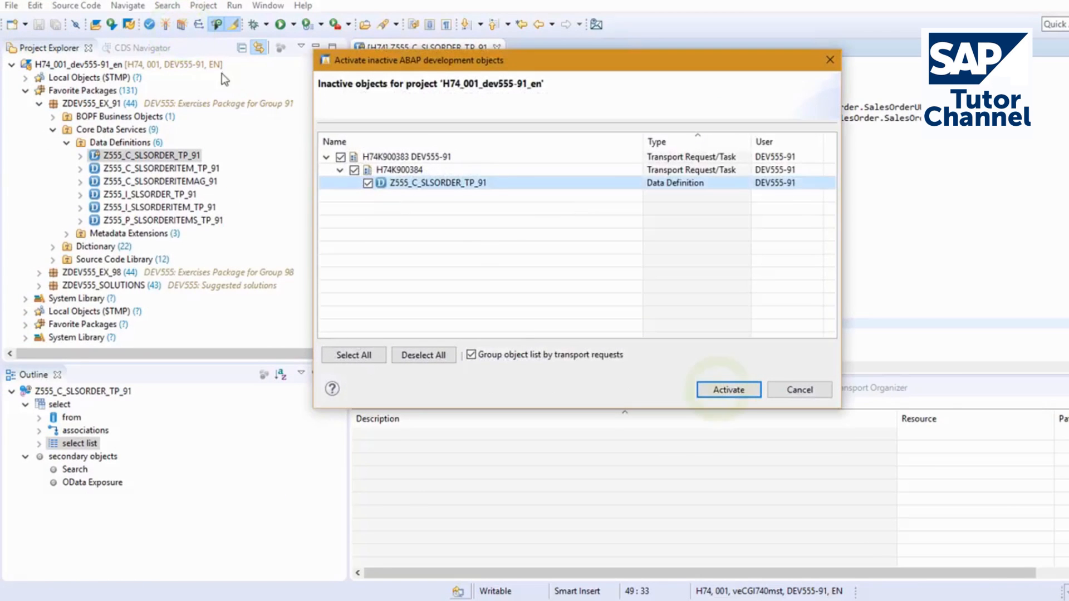
pyautogui.click(726, 390)
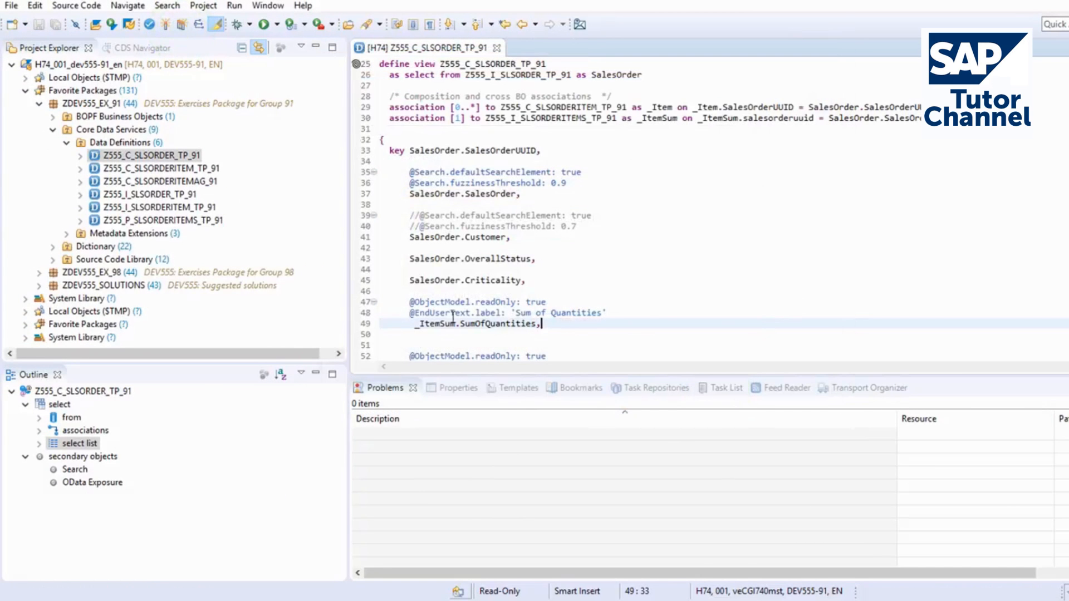
pyautogui.rightClick(147, 154)
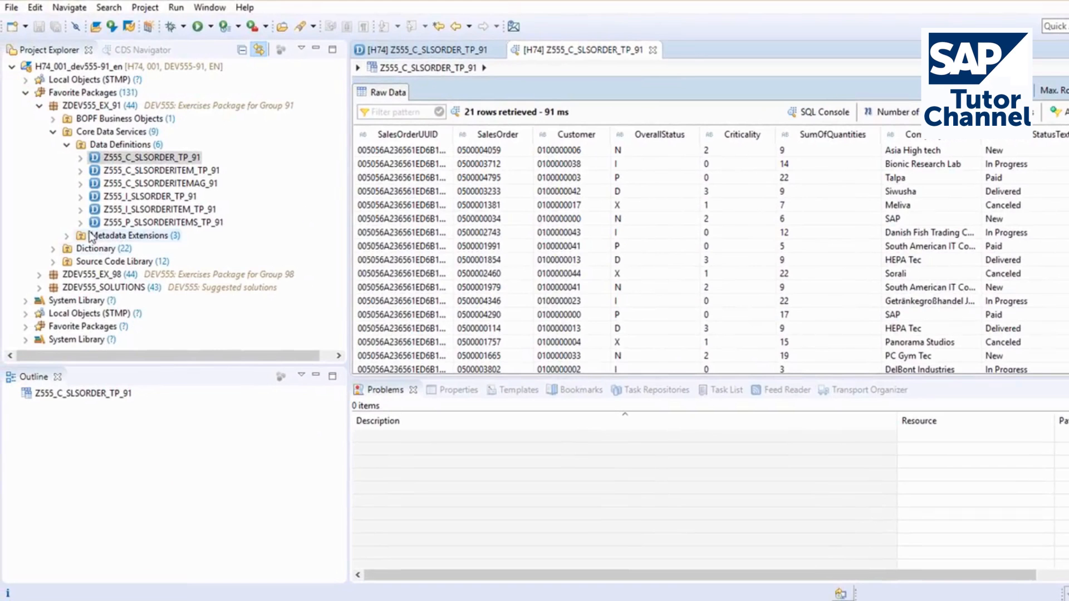
# Step: Expand the Metadata Extensions folder to list the package's extensions
pyautogui.click(66, 235)
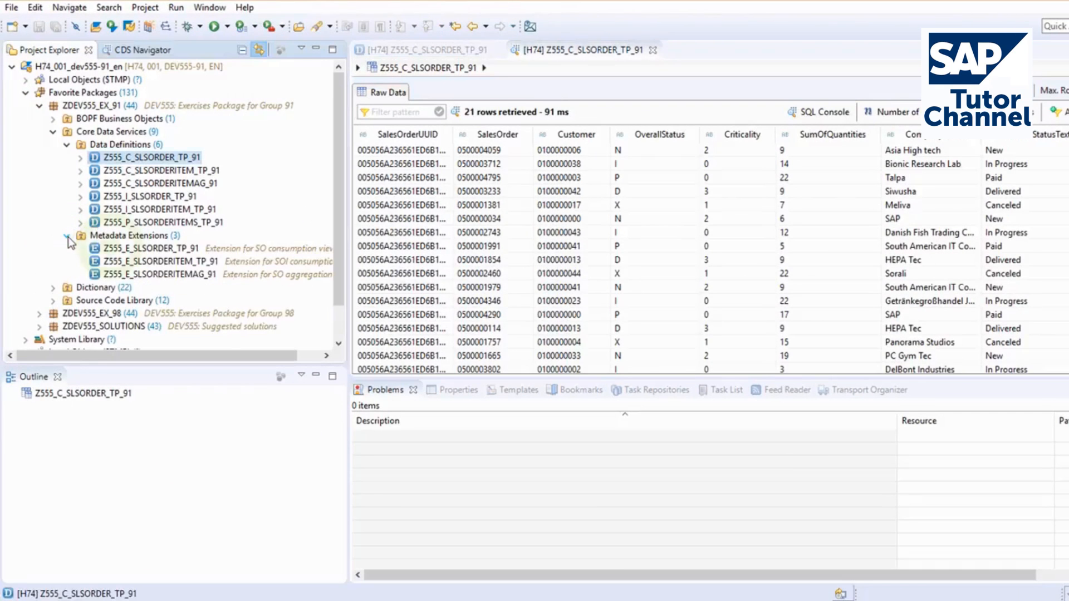
# Step: Open Z555_E_SLSORDER_TP_91 and give OverallStatus a dataPoint with criticality 'Criticality'
pyautogui.doubleClick(156, 248)
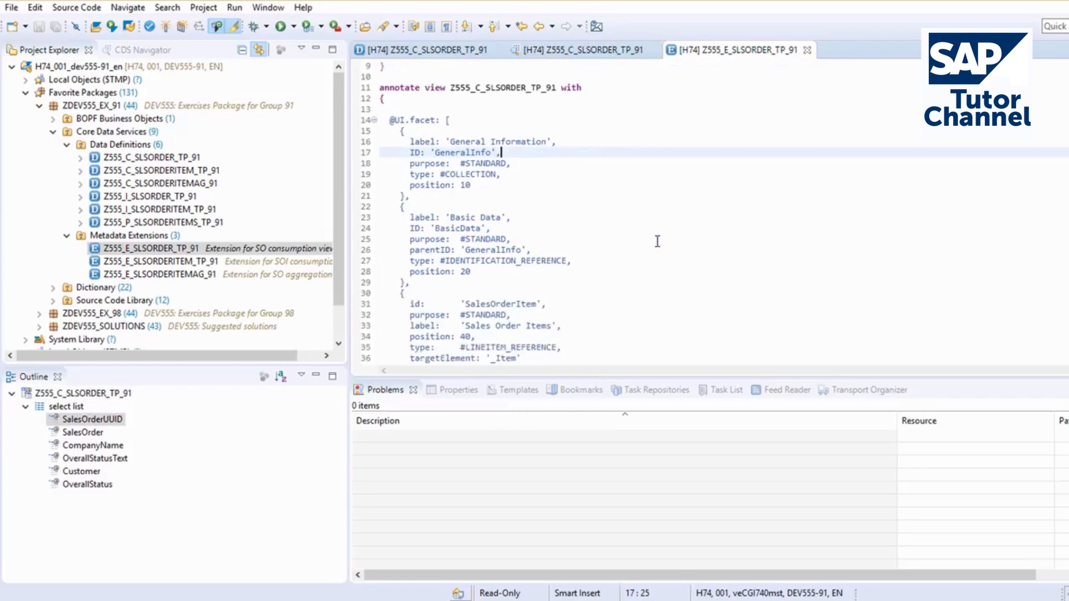
pyautogui.scroll(-3)
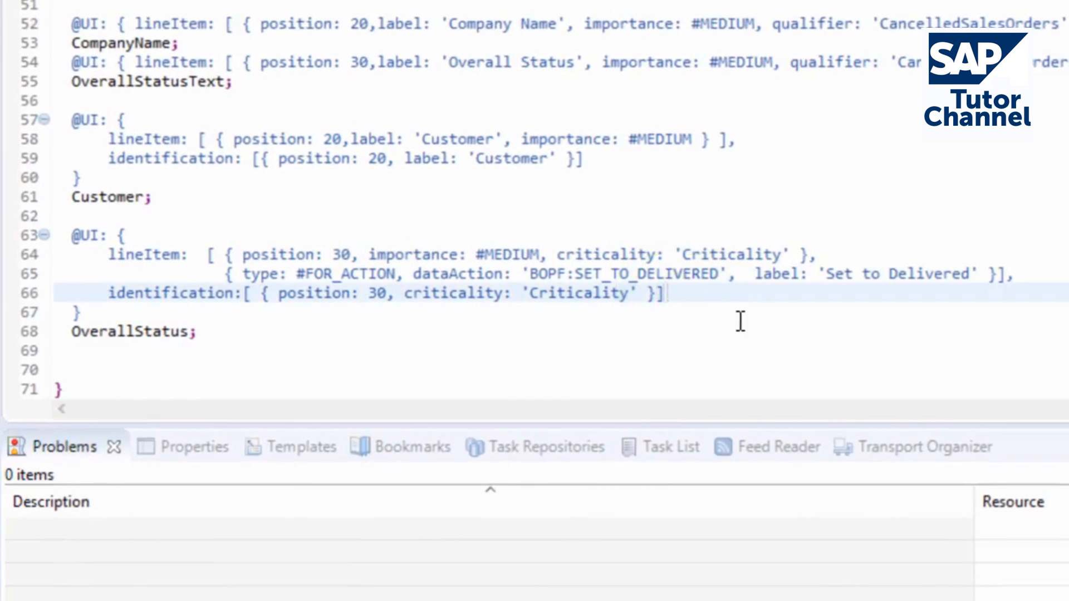
pyautogui.write(',')
pyautogui.write("dataPoint:      { targetValueElement: 'OverallStatus', criticality: 'Criticality' }")
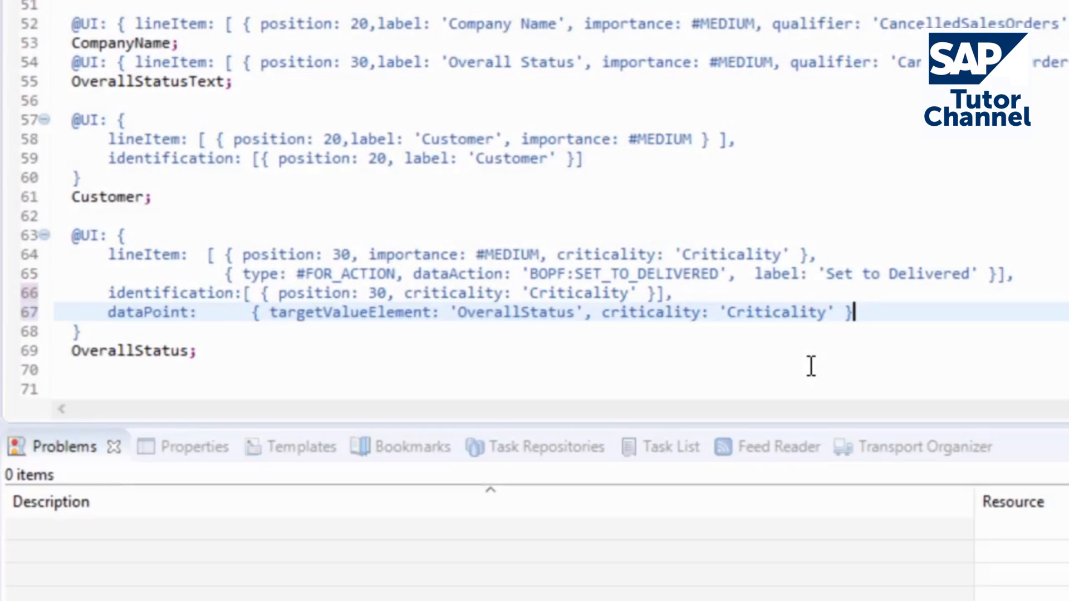
pyautogui.click(810, 367)
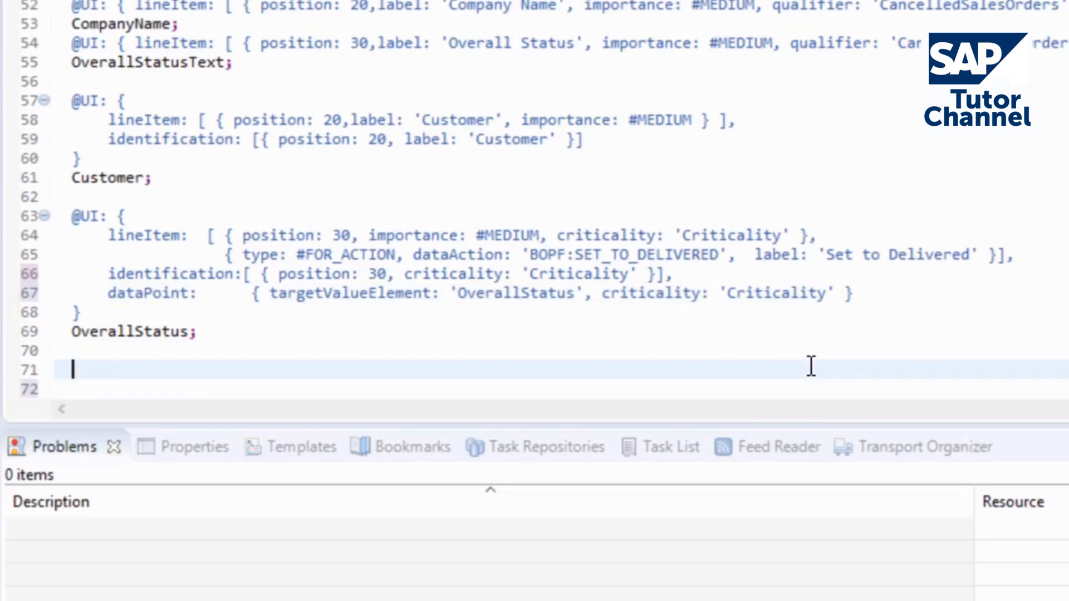
pyautogui.write("@UI.dataPoint: { targetValueElement: 'SumOfQuantities' }")
pyautogui.click(561, 389)
pyautogui.write('SumOfQuantities;')
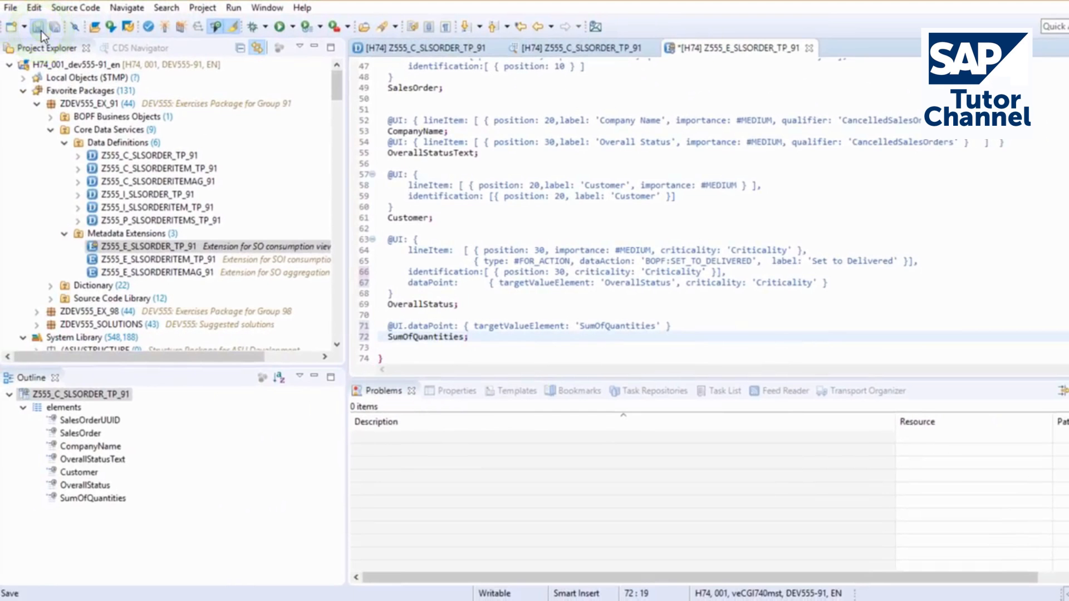
pyautogui.click(180, 27)
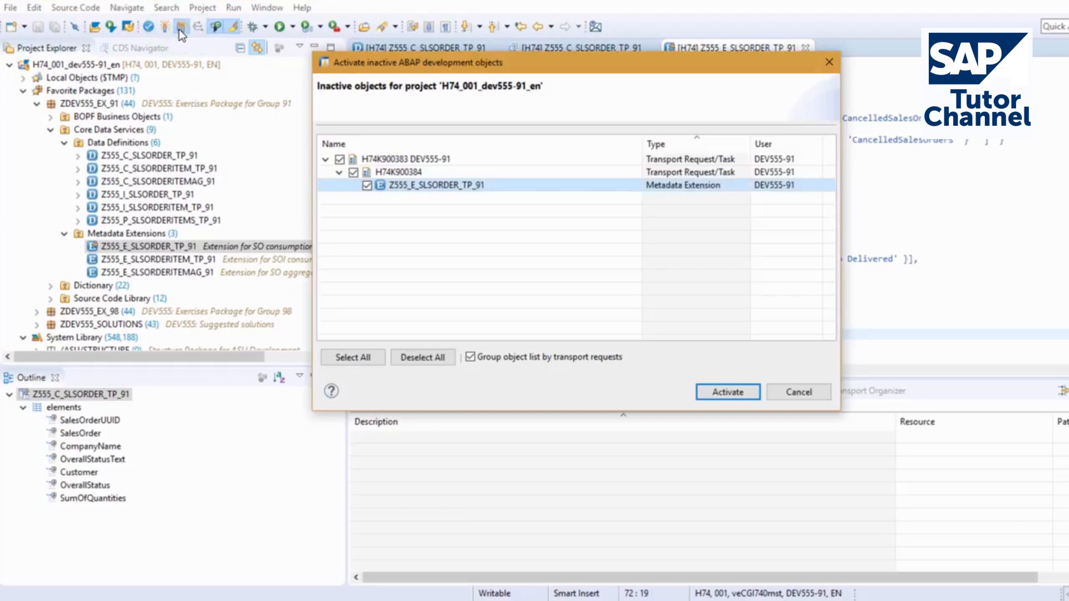
pyautogui.click(727, 392)
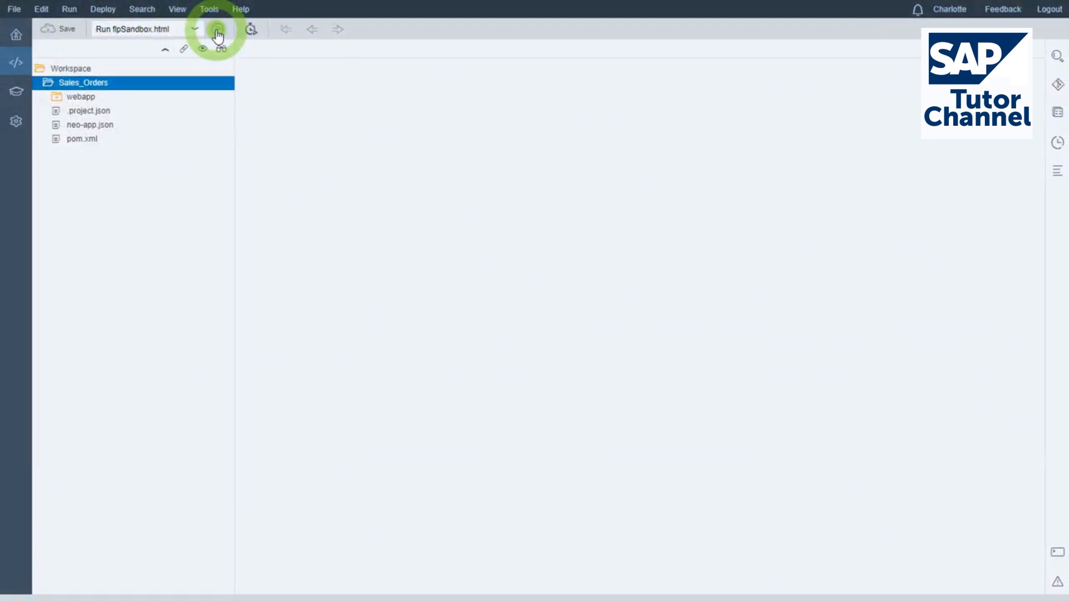
# Step: Run flpSandbox.html, open the Sales_Orders tile, and view sales order 500000114
pyautogui.click(217, 29)
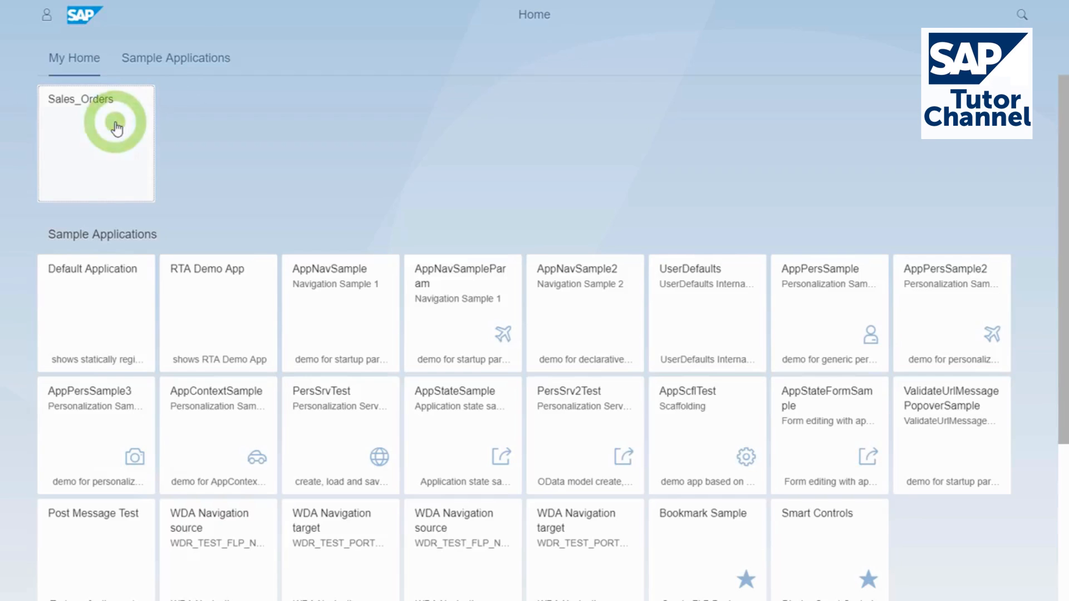
pyautogui.click(97, 126)
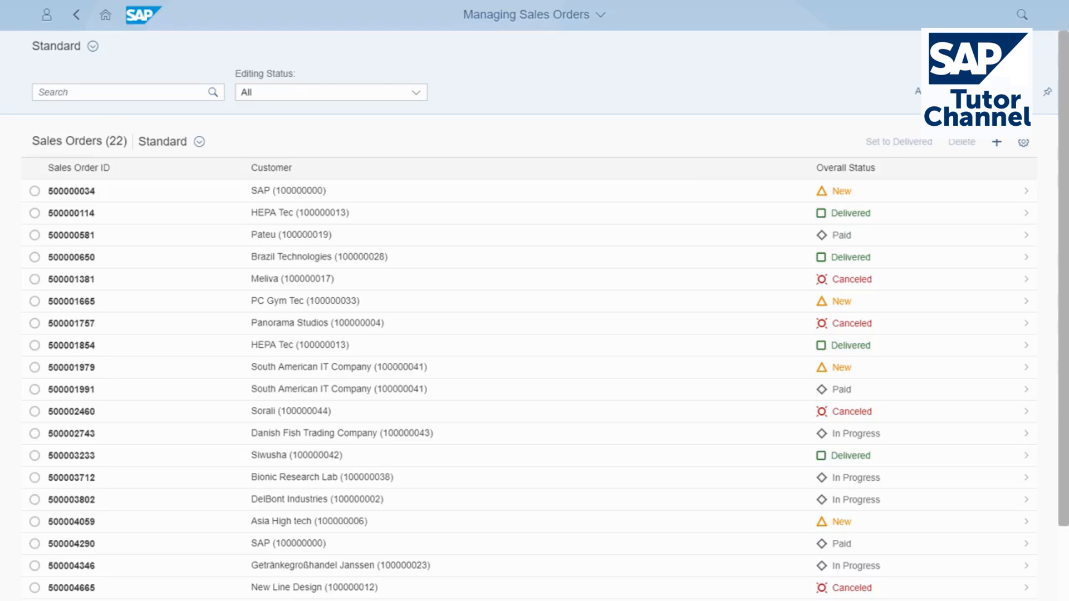
pyautogui.click(572, 212)
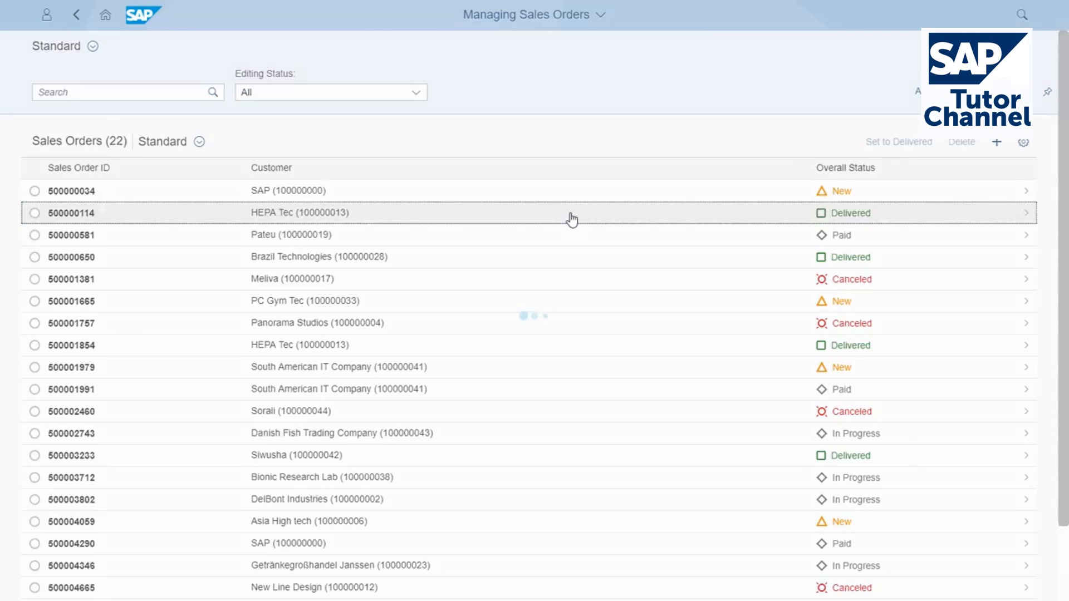
pyautogui.click(300, 213)
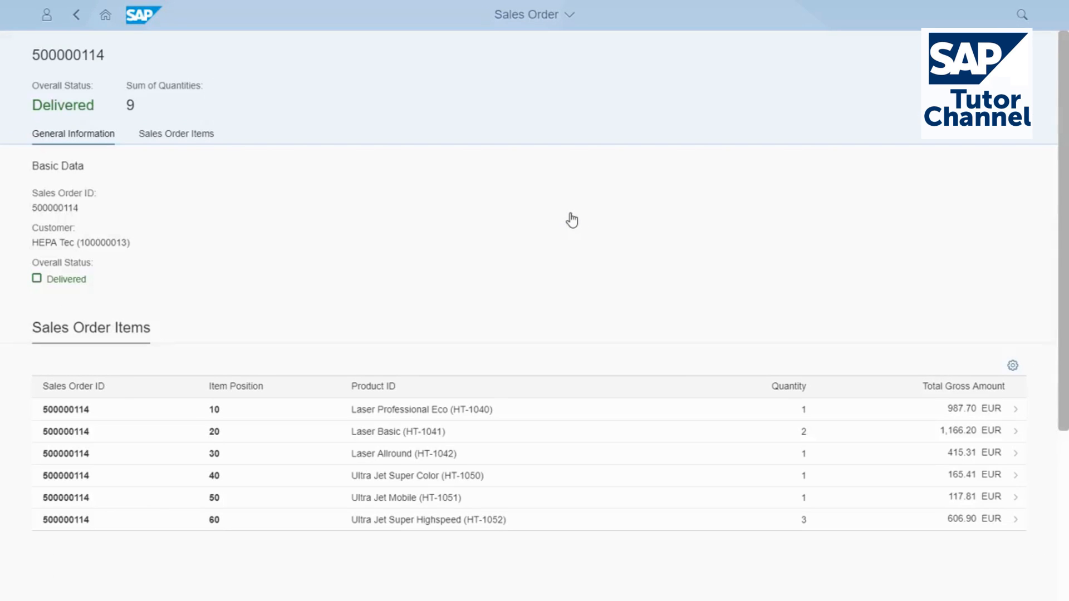